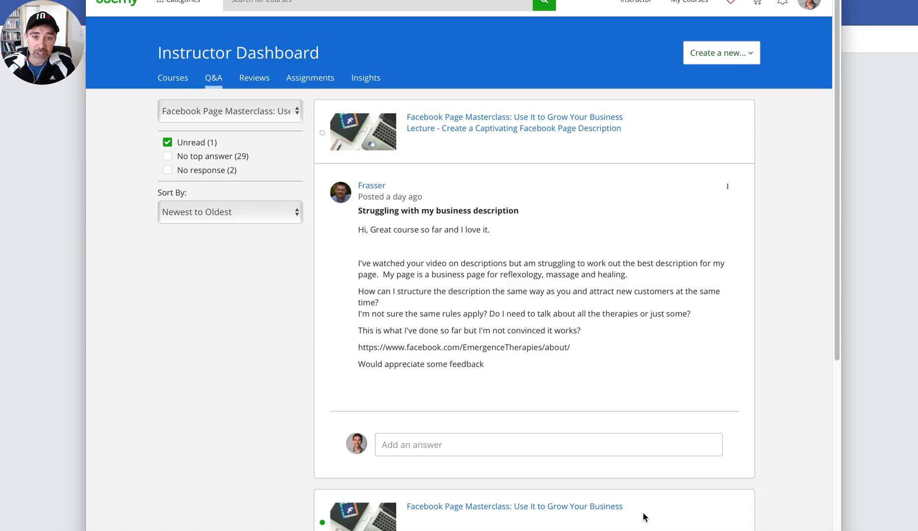
pyautogui.moveTo(615, 286)
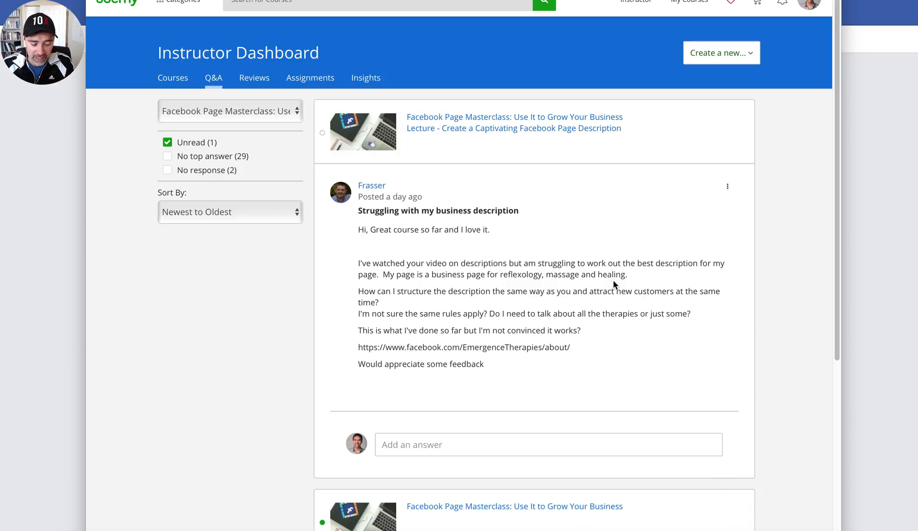
pyautogui.moveTo(429, 296)
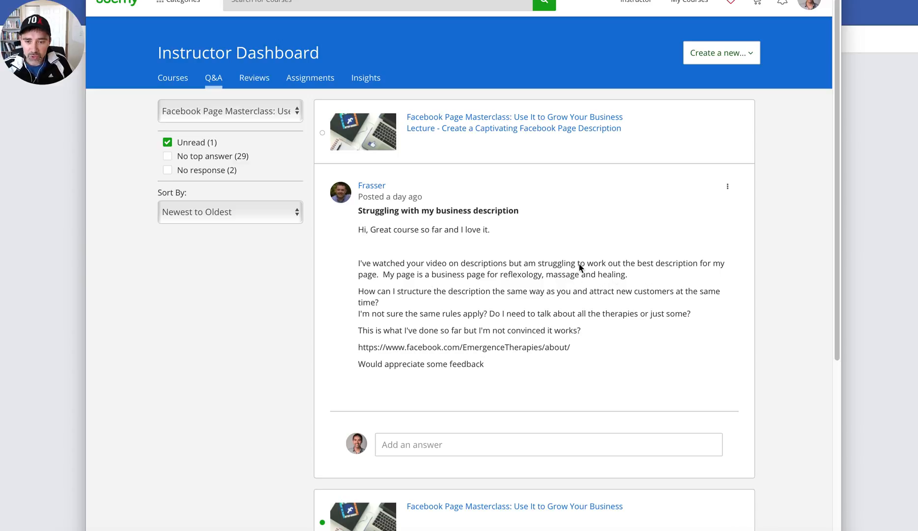
pyautogui.moveTo(349, 291)
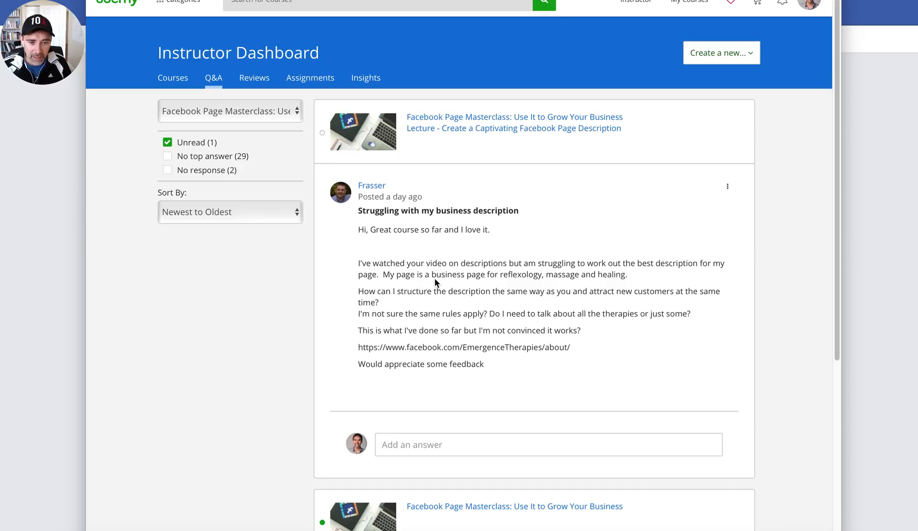
pyautogui.moveTo(534, 280)
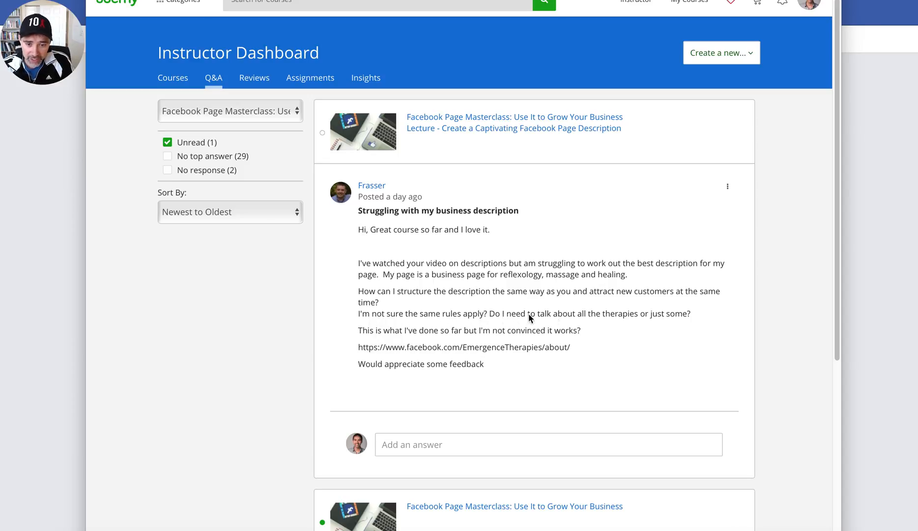
pyautogui.moveTo(648, 322)
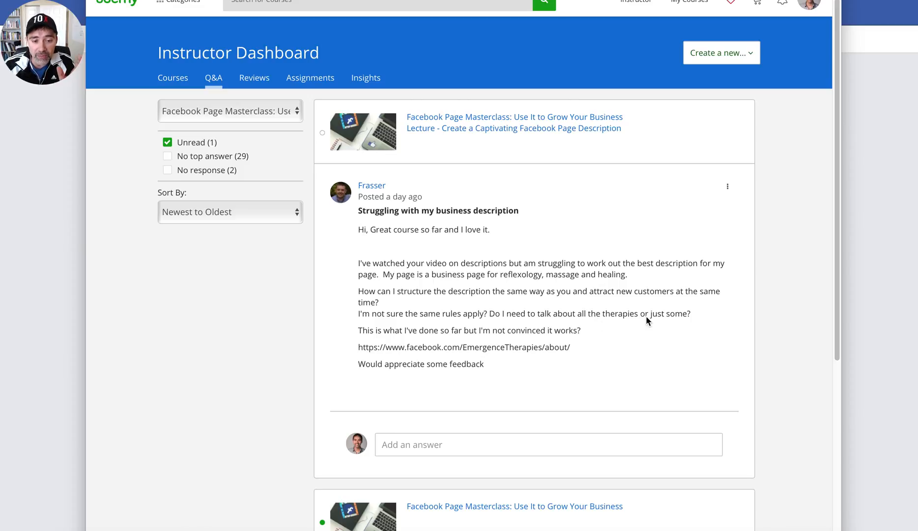
pyautogui.moveTo(385, 342)
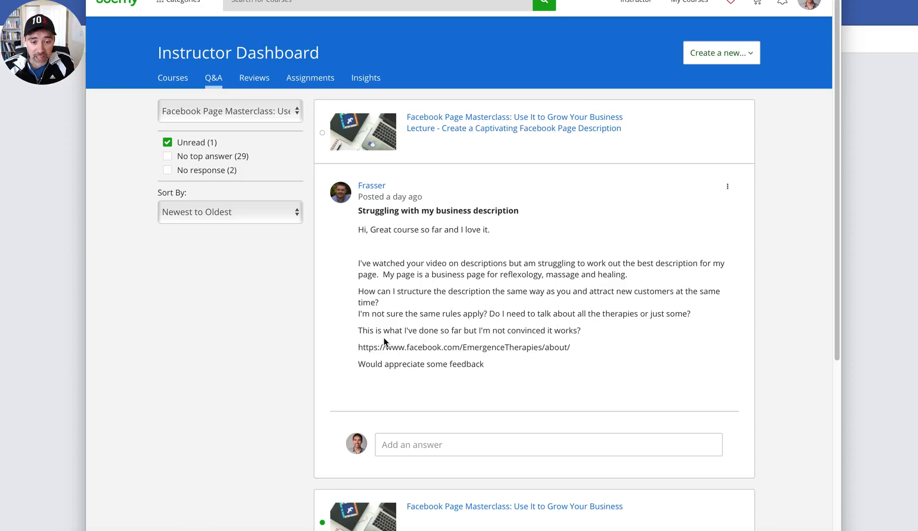
pyautogui.moveTo(410, 337)
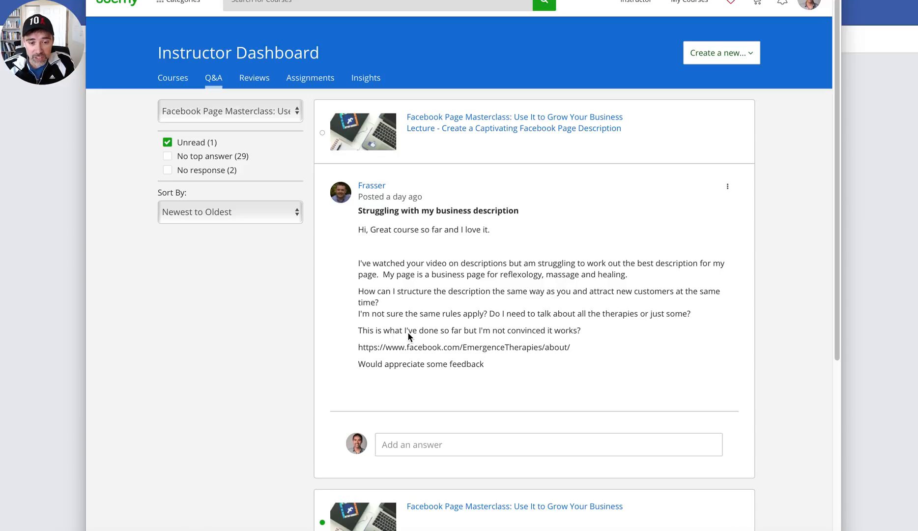
pyautogui.moveTo(530, 345)
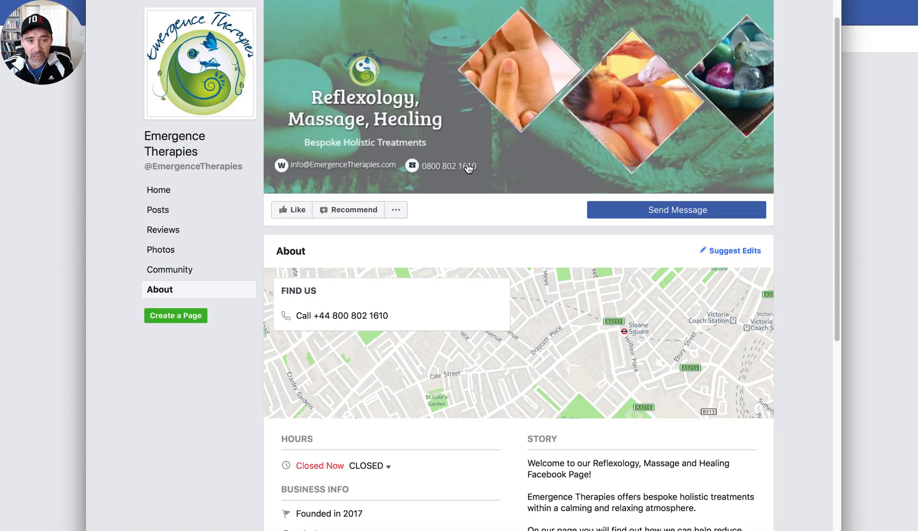
pyautogui.moveTo(365, 5)
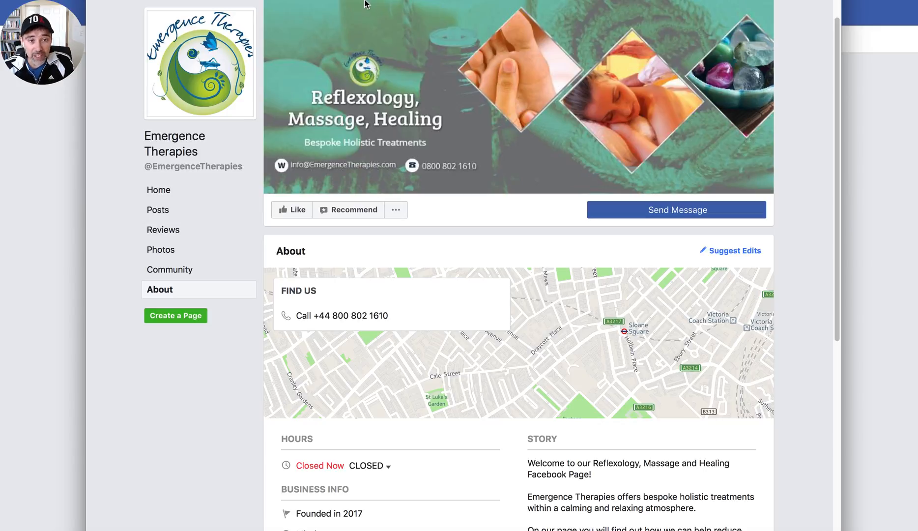
pyautogui.moveTo(381, 149)
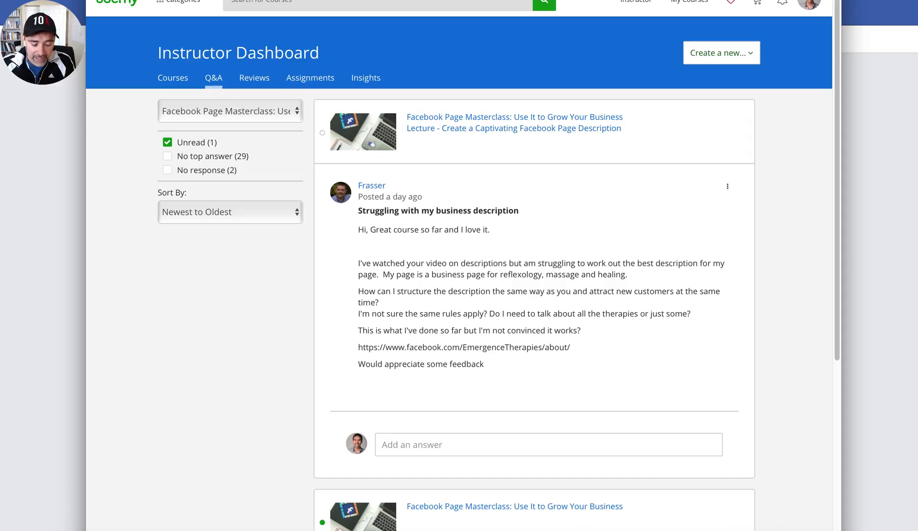
pyautogui.click(463, 347)
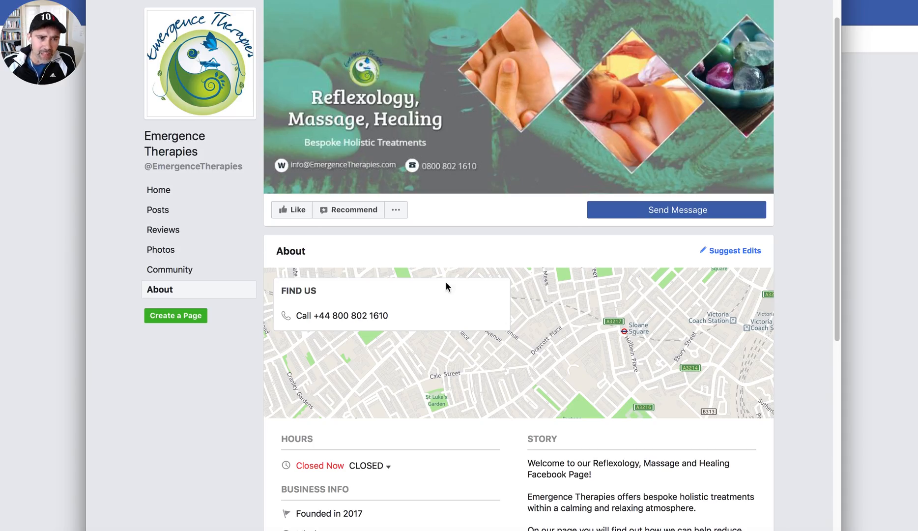
pyautogui.scroll(3)
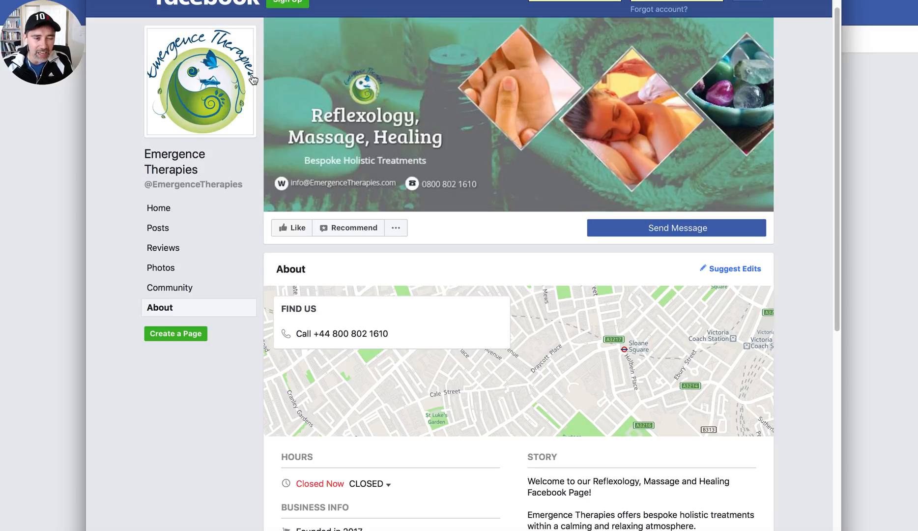
pyautogui.moveTo(471, 193)
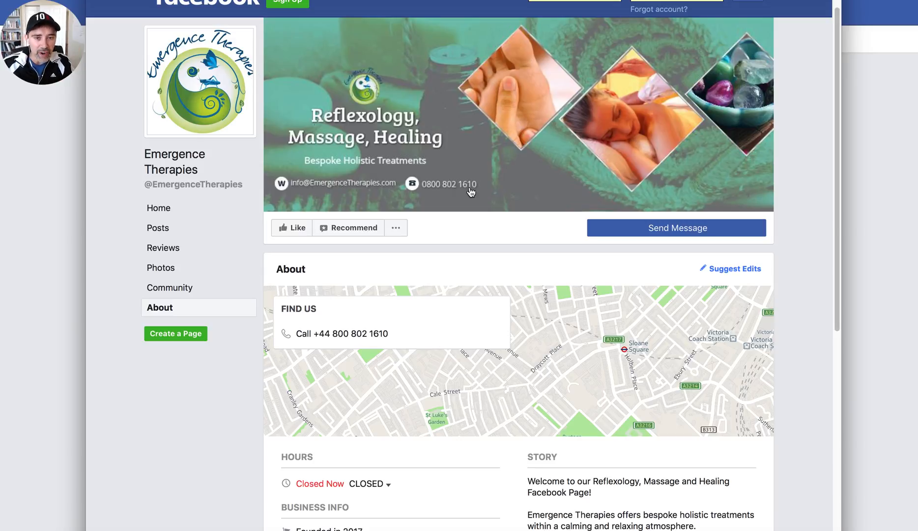
pyautogui.scroll(-3)
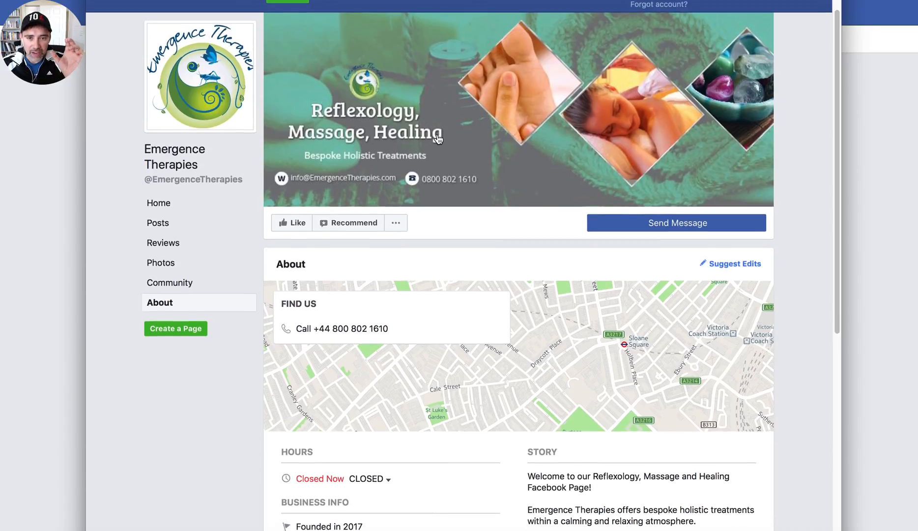
pyautogui.moveTo(509, 118)
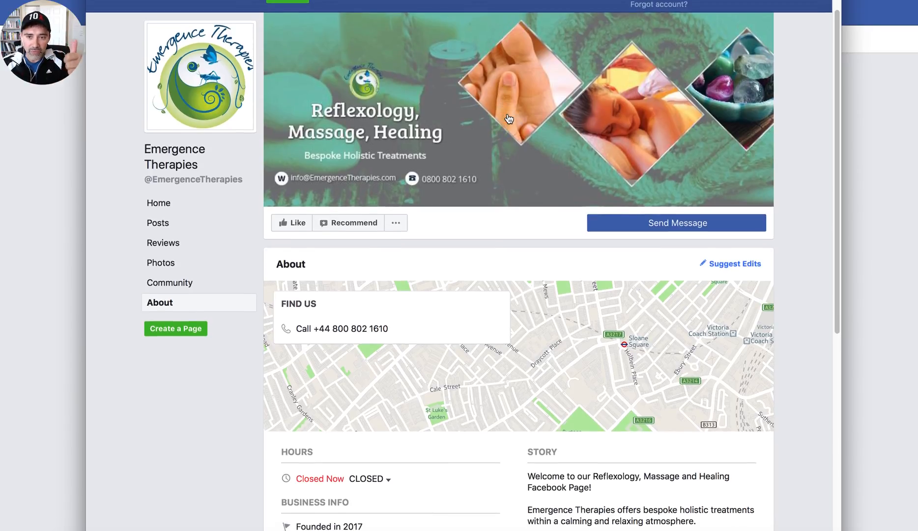
pyautogui.moveTo(729, 97)
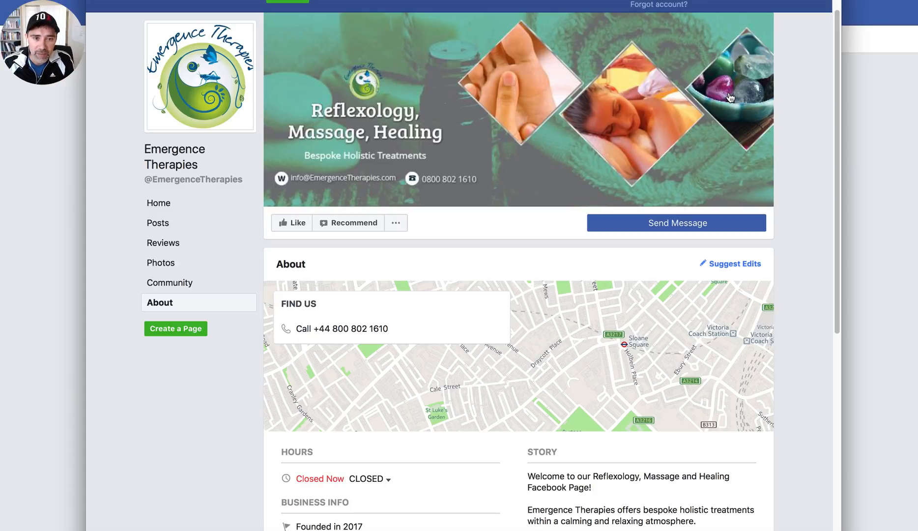
pyautogui.moveTo(495, 94)
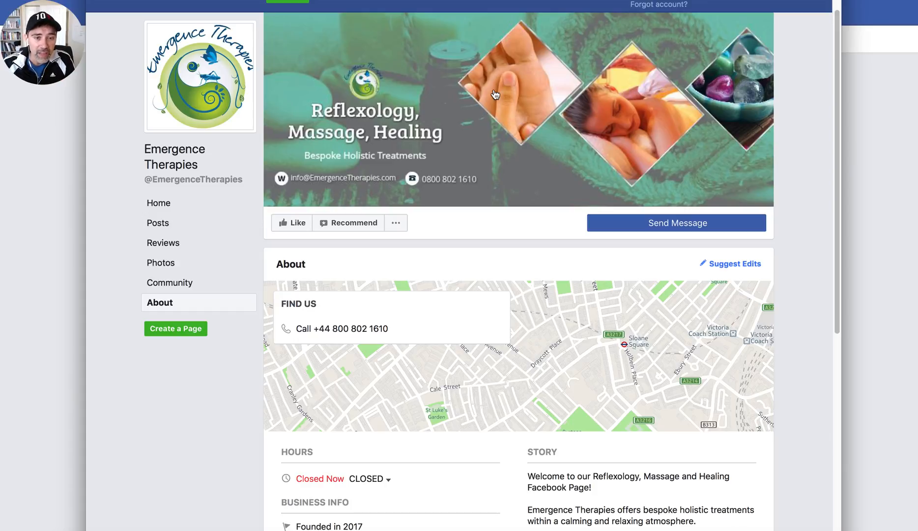
pyautogui.moveTo(448, 185)
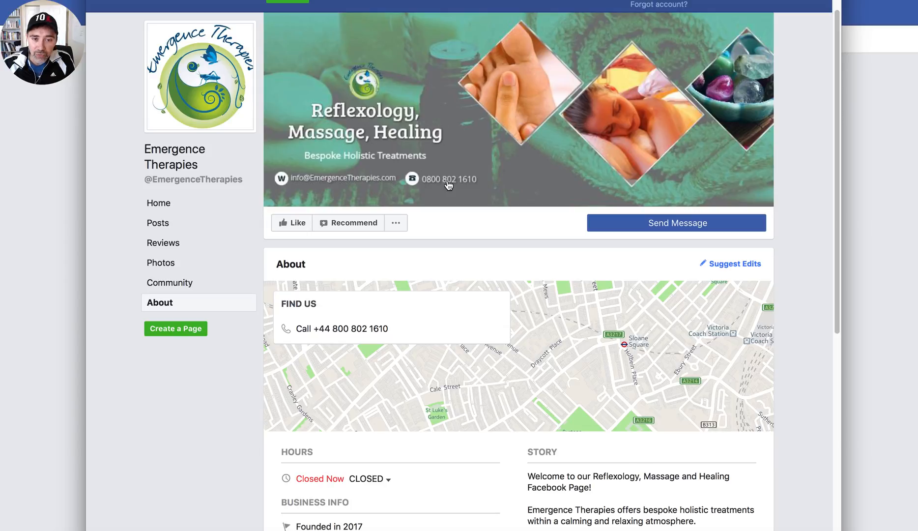
pyautogui.moveTo(423, 184)
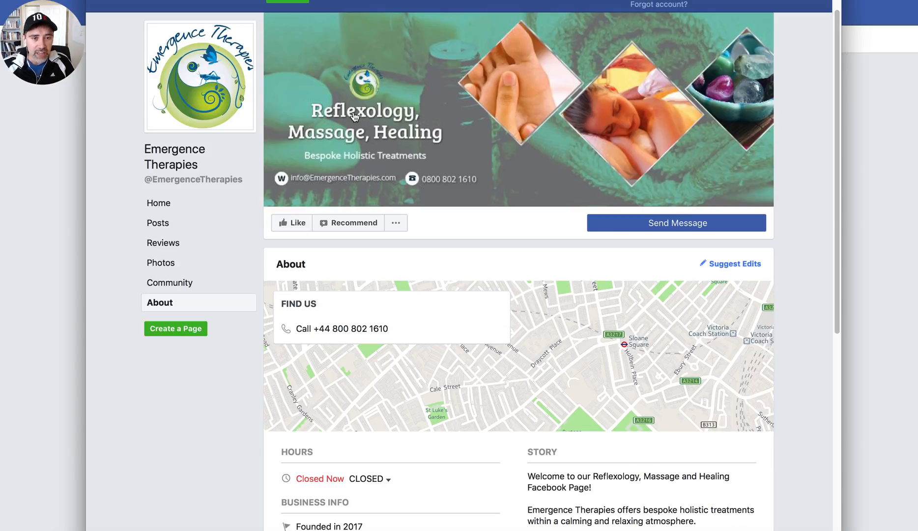
pyautogui.moveTo(377, 92)
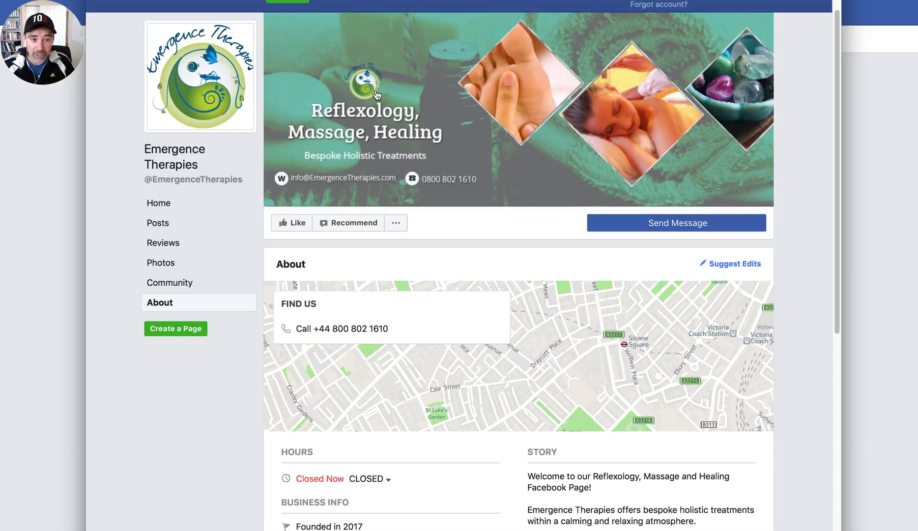
pyautogui.moveTo(414, 117)
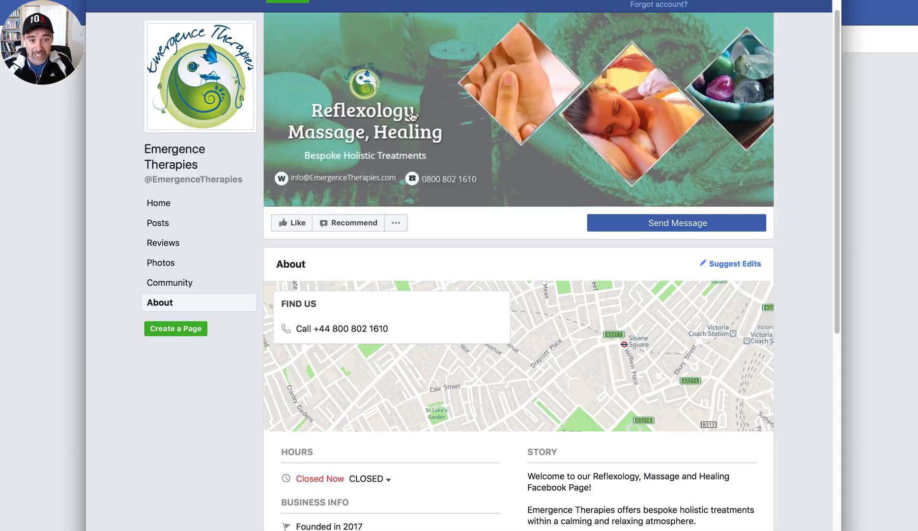
pyautogui.moveTo(385, 136)
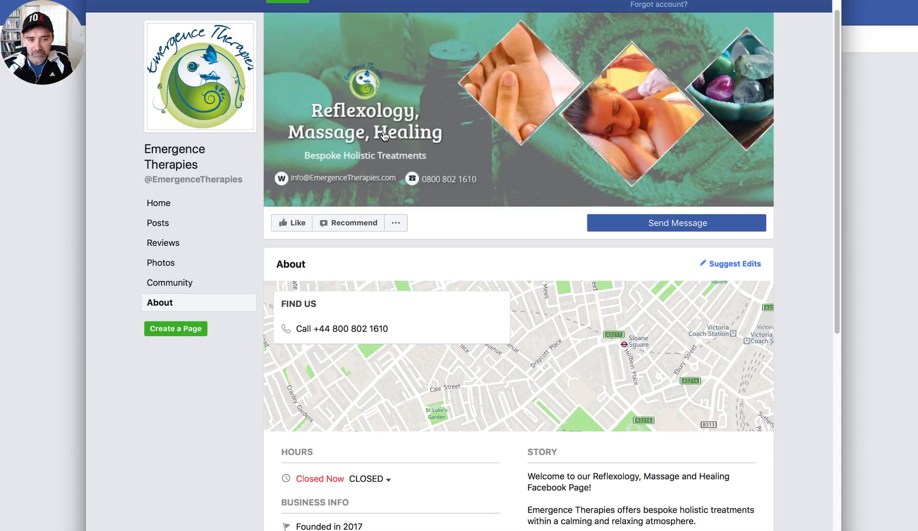
pyautogui.scroll(-3)
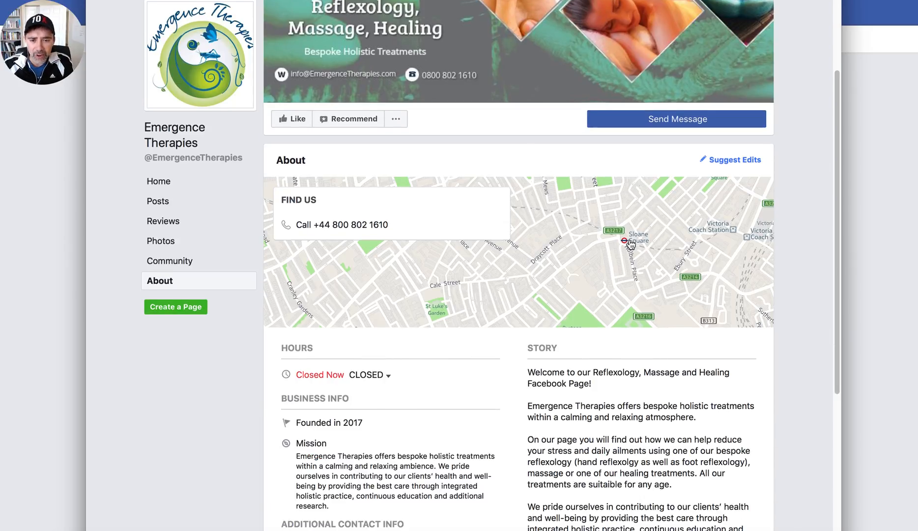
pyautogui.moveTo(576, 236)
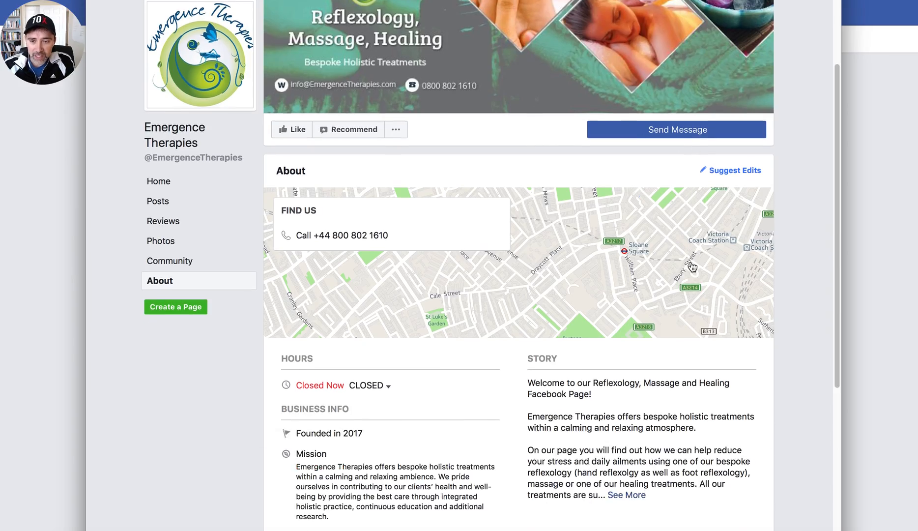
pyautogui.scroll(-3)
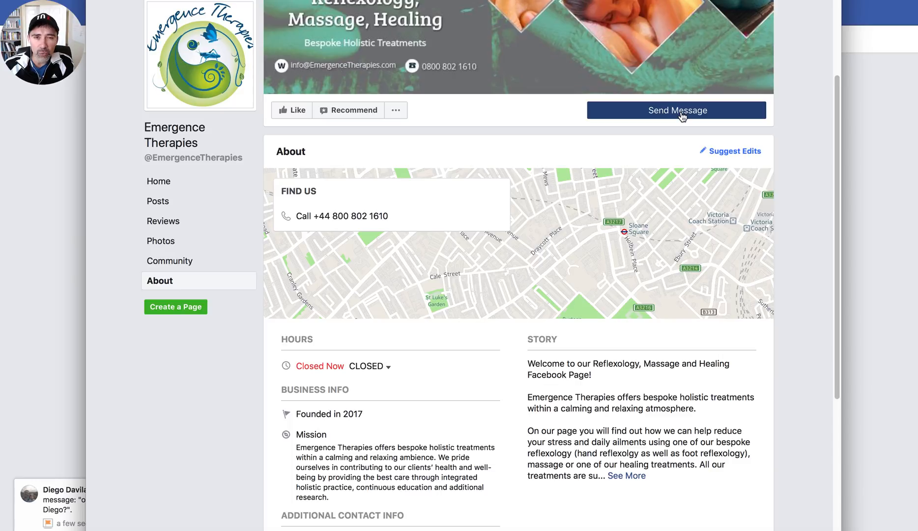
pyautogui.scroll(-3)
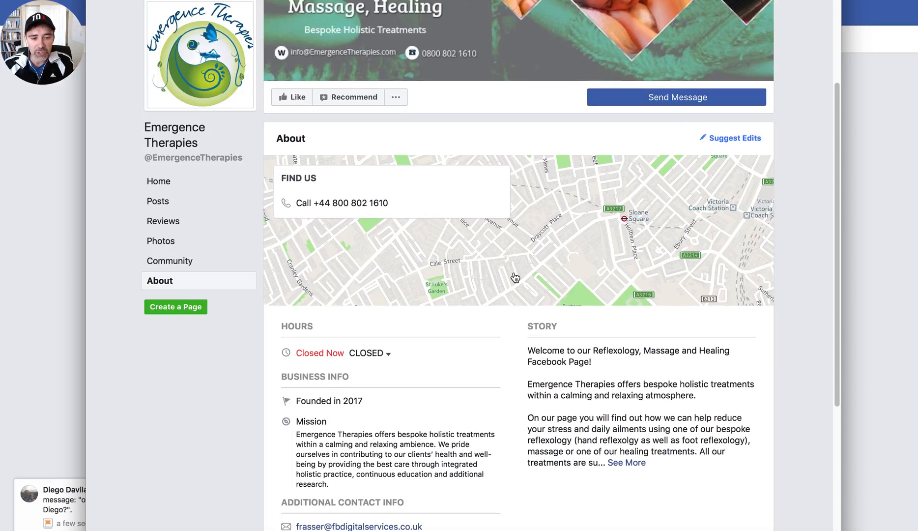
# Expand the Emergence Therapies Story under About to its closing line about five stars.
pyautogui.scroll(-3)
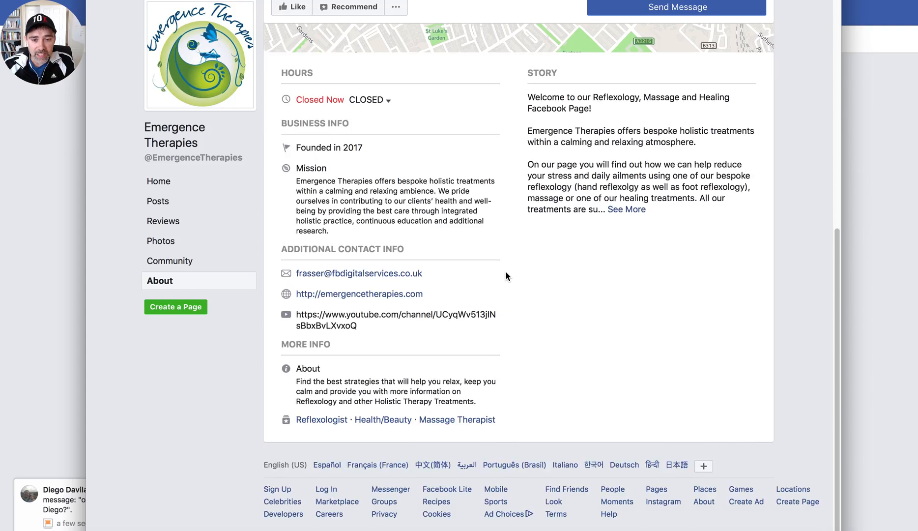
pyautogui.click(626, 209)
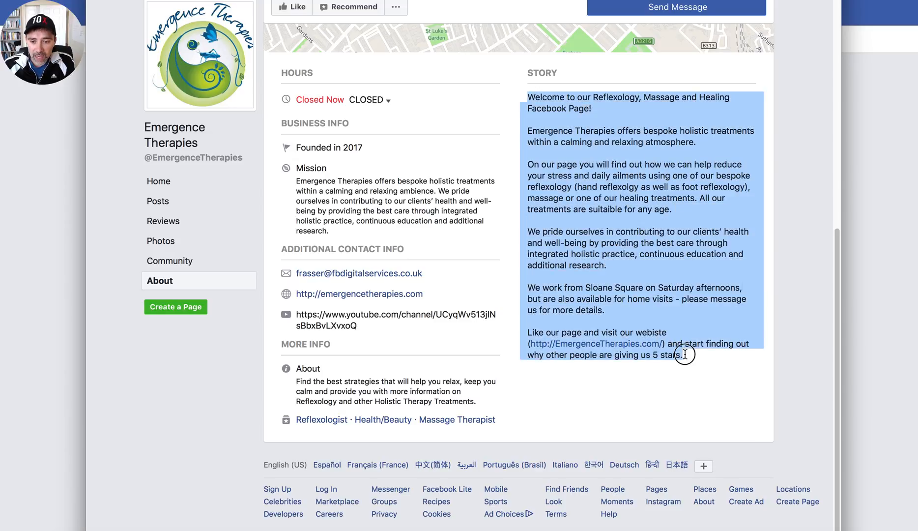
pyautogui.click(577, 108)
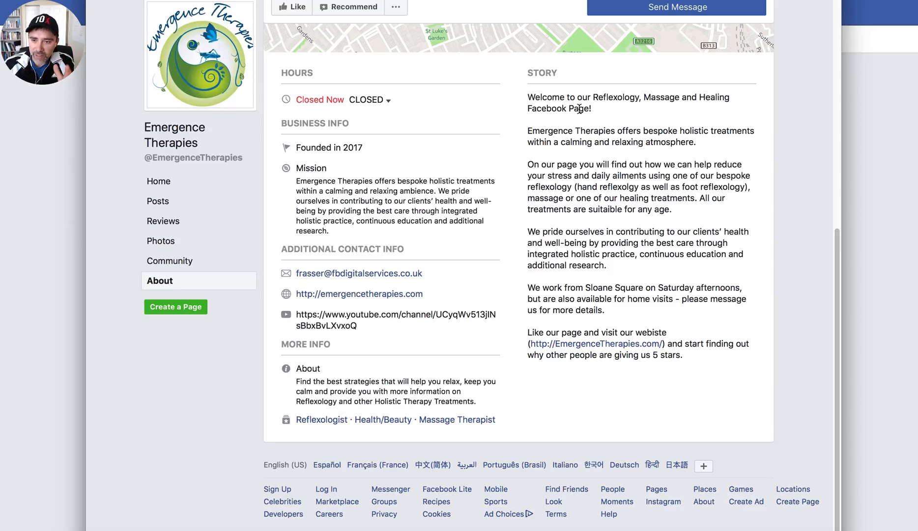
pyautogui.moveTo(554, 188)
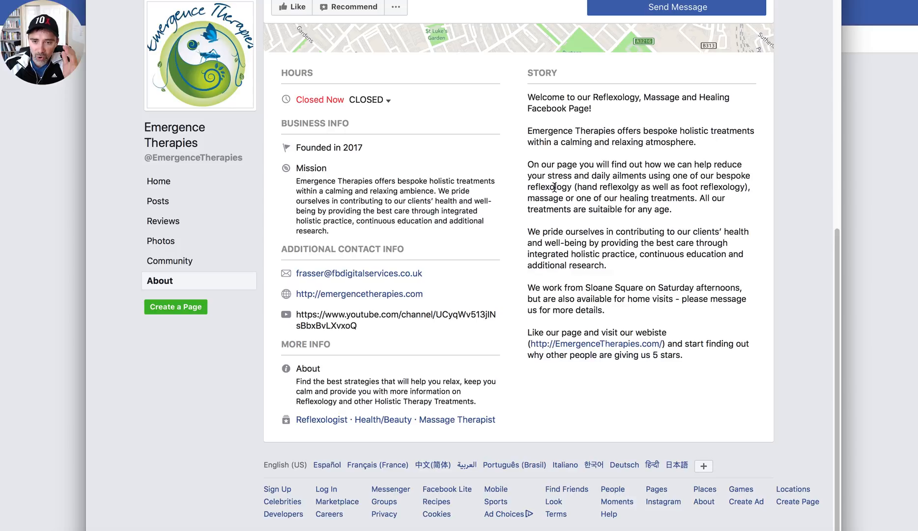
pyautogui.doubleClick(549, 187)
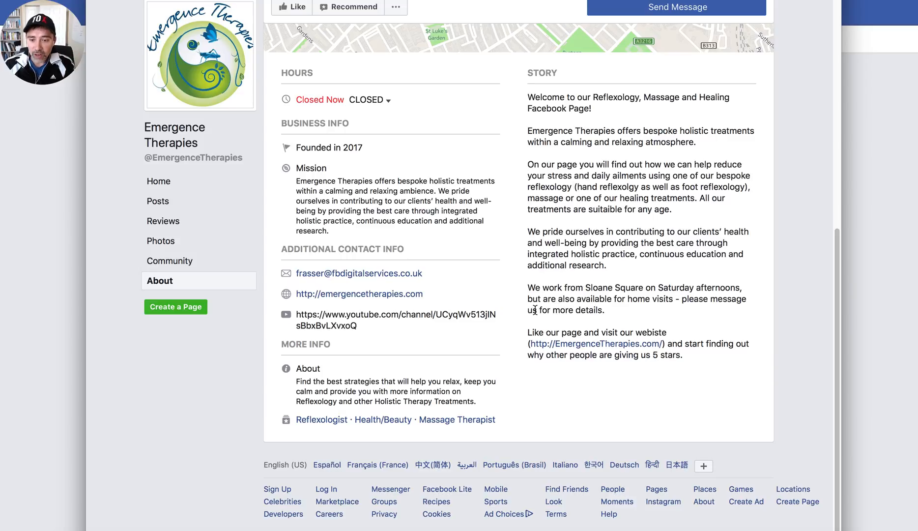
pyautogui.moveTo(554, 330)
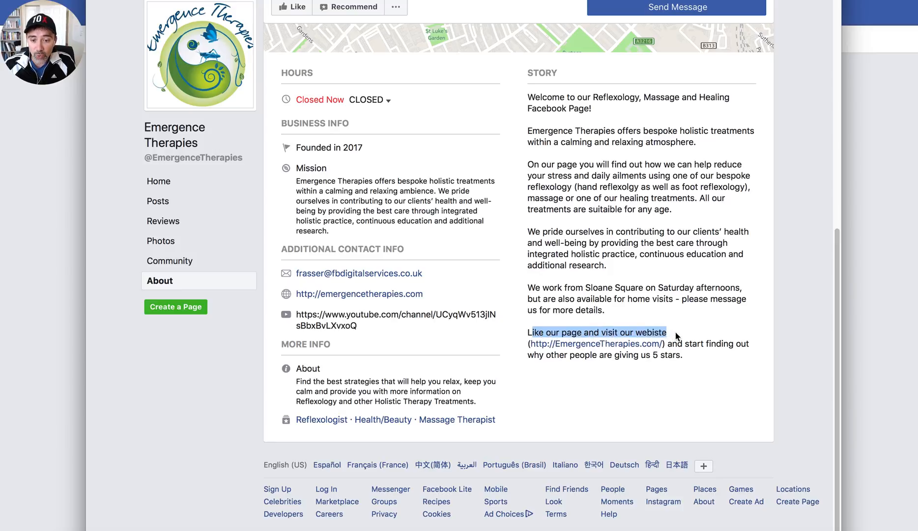
pyautogui.moveTo(655, 347)
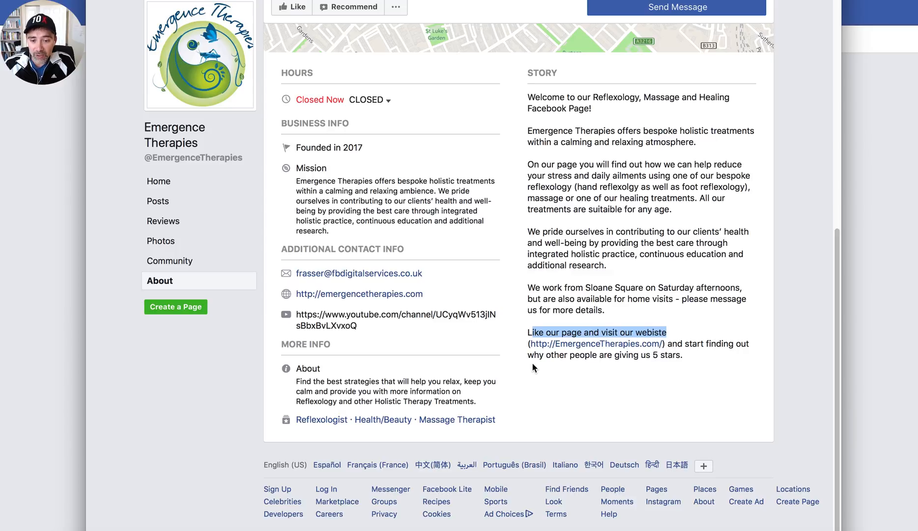
pyautogui.moveTo(672, 359)
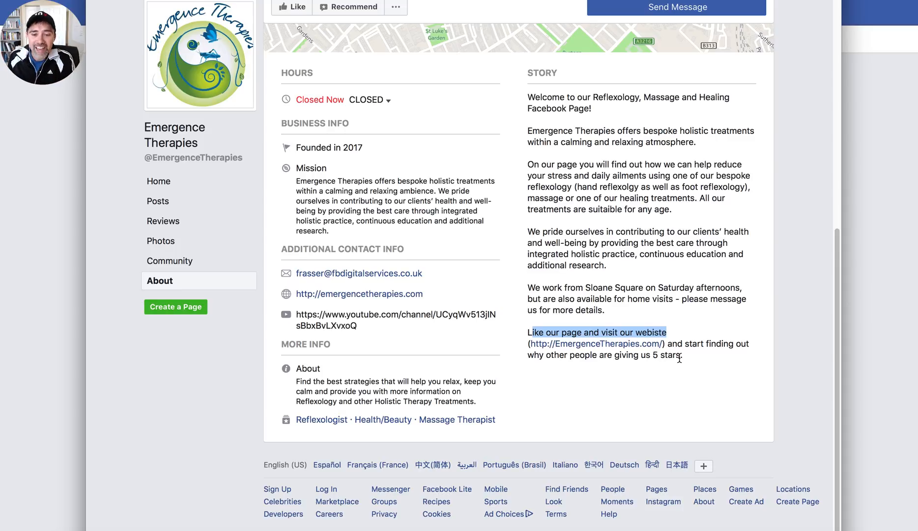
pyautogui.moveTo(584, 366)
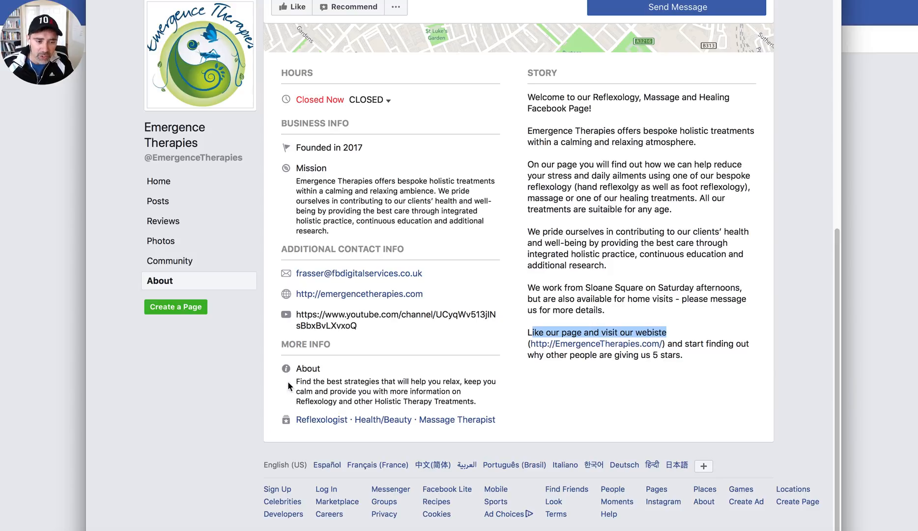
pyautogui.moveTo(310, 381)
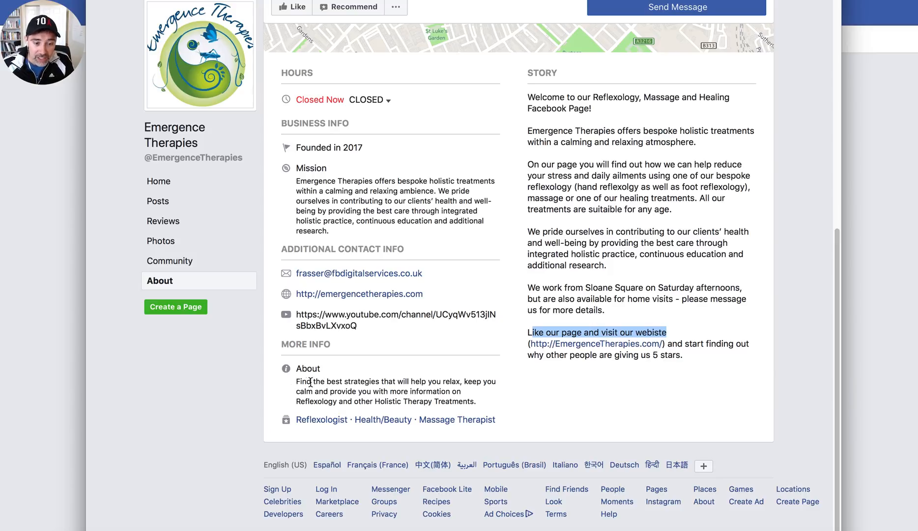
pyautogui.moveTo(469, 386)
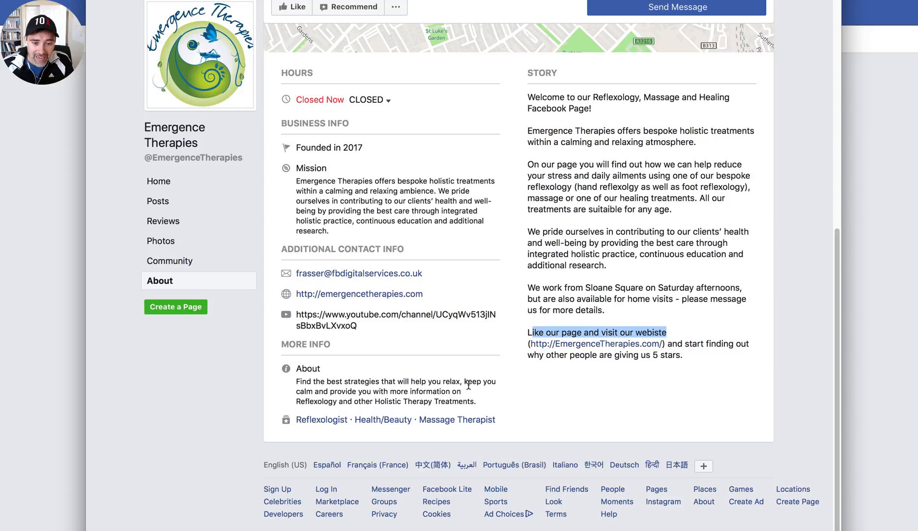
pyautogui.moveTo(346, 393)
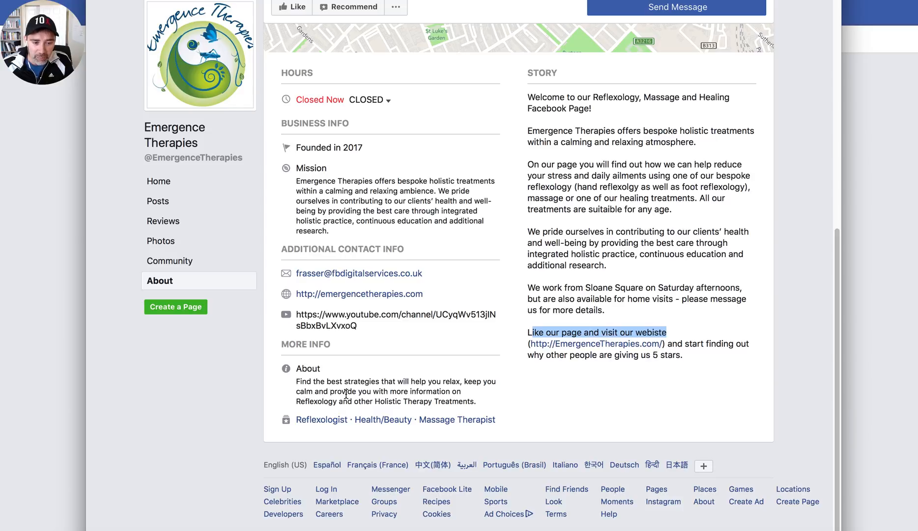
pyautogui.moveTo(318, 401)
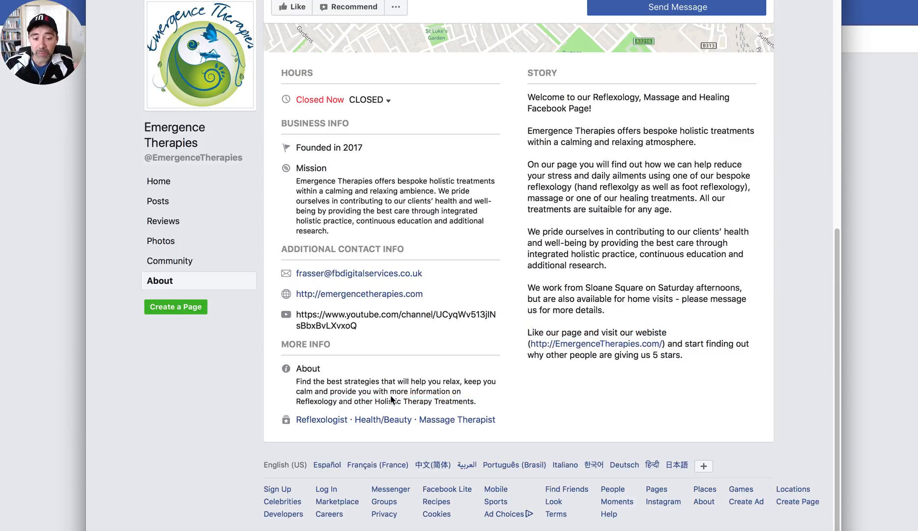
pyautogui.moveTo(295, 385)
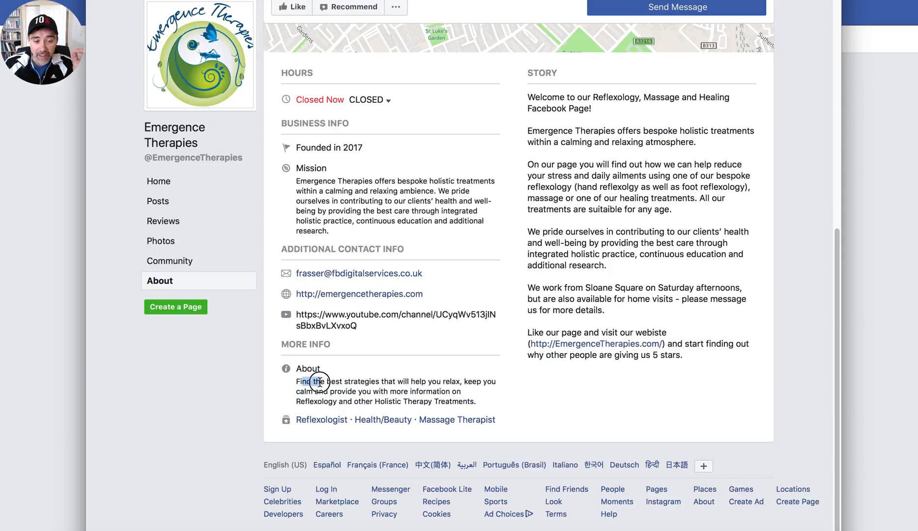
# Highlight the first line of the More Info About text about relaxing and keeping calm.
pyautogui.moveTo(295, 381); pyautogui.dragTo(387, 380)
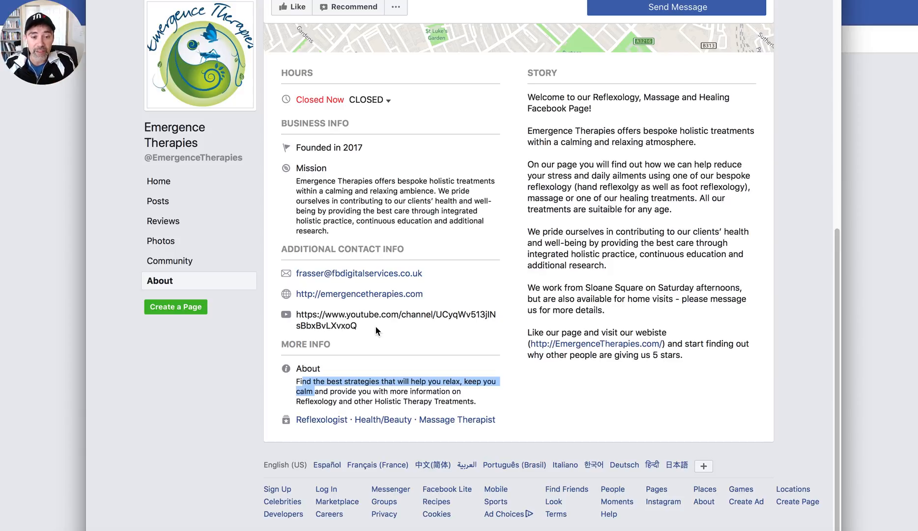
pyautogui.moveTo(399, 397)
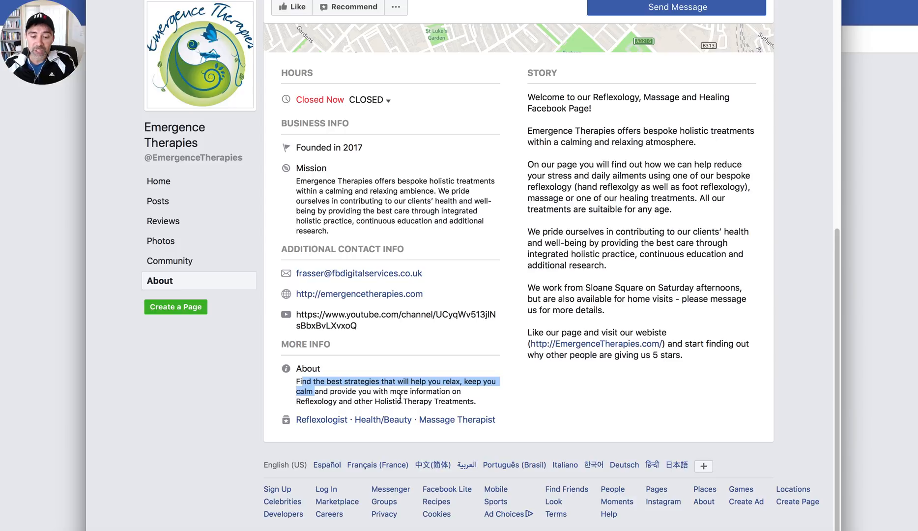